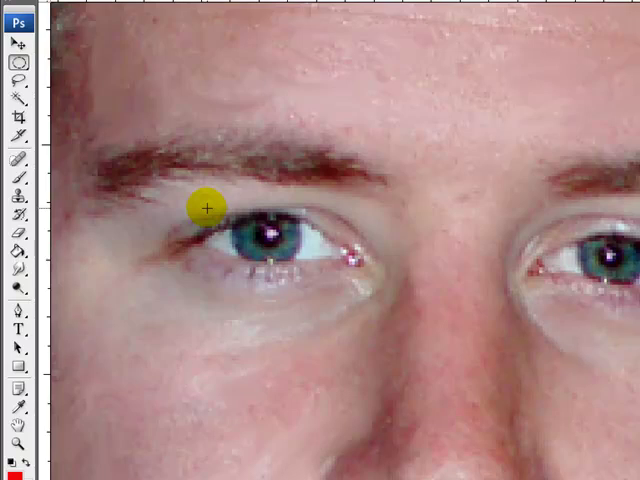
Draw an elliptical selection around the left-hand eye, then deselect it
{"action": "left_click_drag", "start_coordinate": [208, 208], "coordinate": [302, 264]}
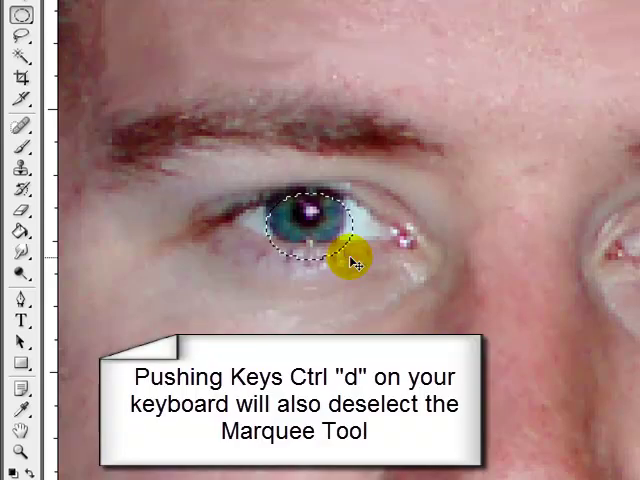
{"action": "key", "text": "ctrl+d"}
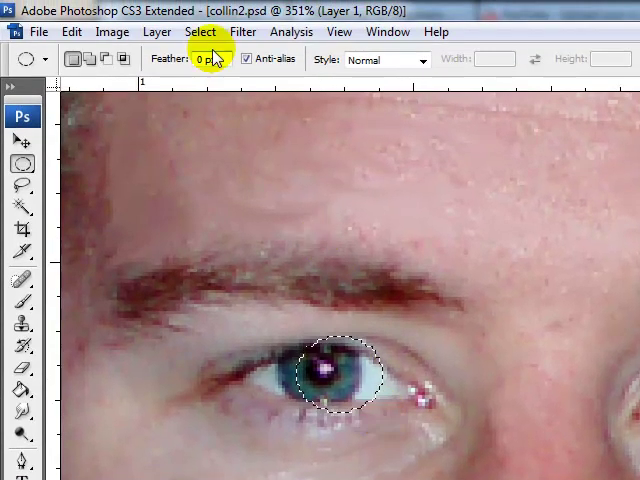
Deselect the eye selection via the Select menu
{"action": "left_click", "coordinate": [200, 32]}
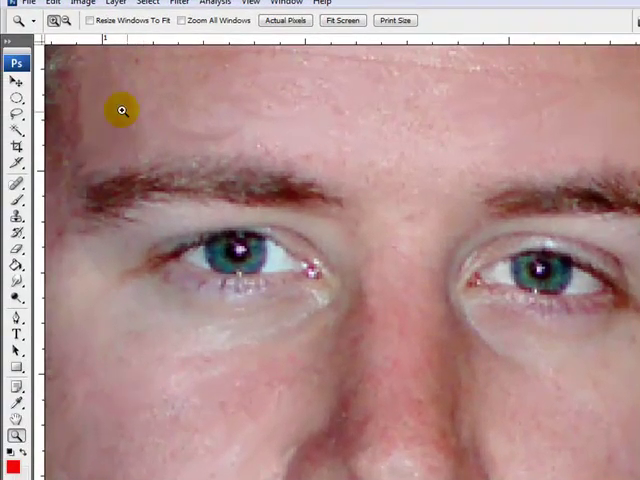
Zoom out from the face until the transparent area beside the hair shows
{"action": "left_click", "coordinate": [122, 110]}
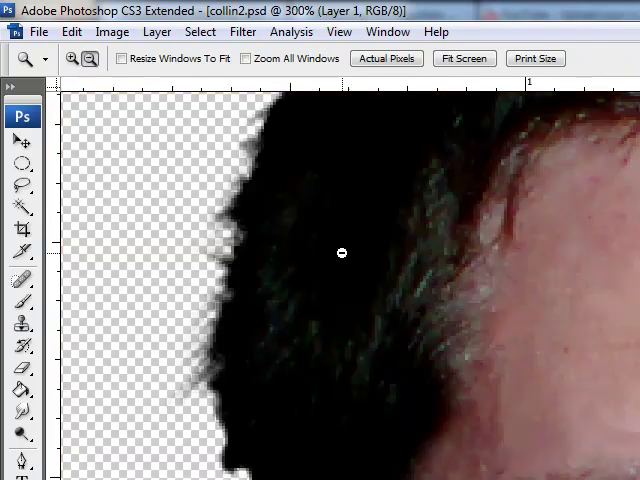
{"action": "left_click", "coordinate": [342, 252]}
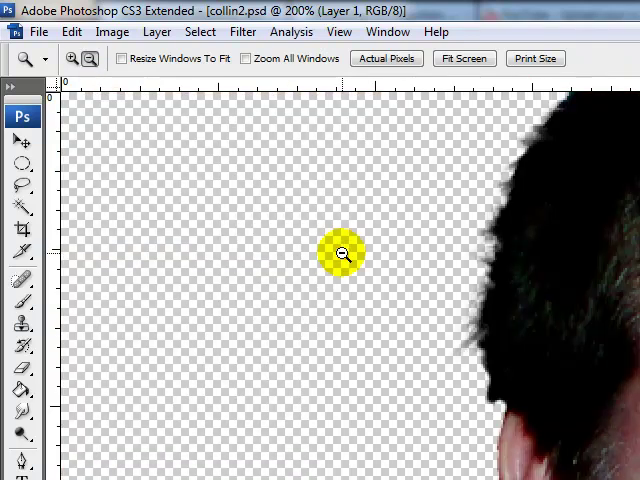
{"action": "left_click", "coordinate": [340, 252]}
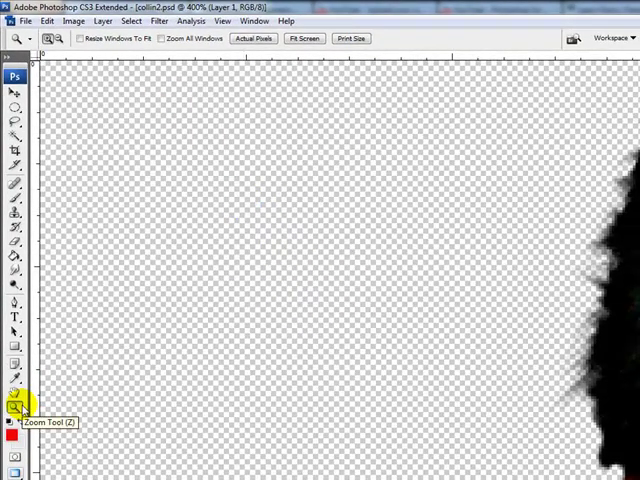
{"action": "mouse_move", "coordinate": [148, 132]}
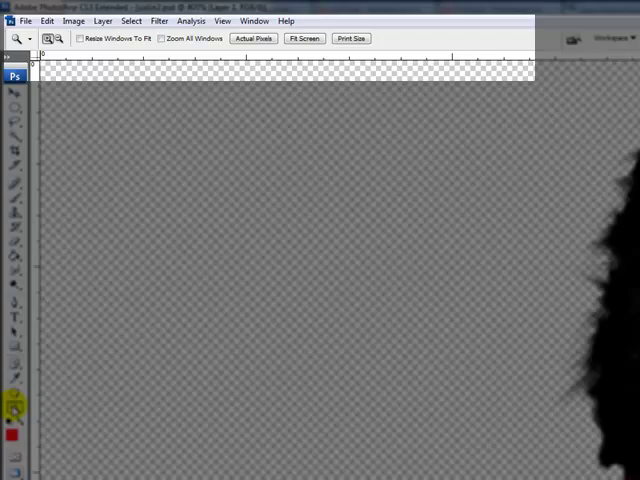
Fit the whole cut-out portrait in the window using Actual Pixels and Fit Screen
{"action": "left_click", "coordinate": [216, 148]}
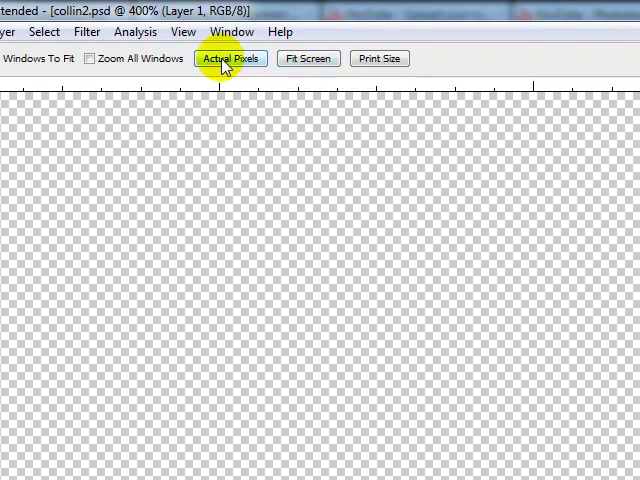
{"action": "mouse_move", "coordinate": [320, 58]}
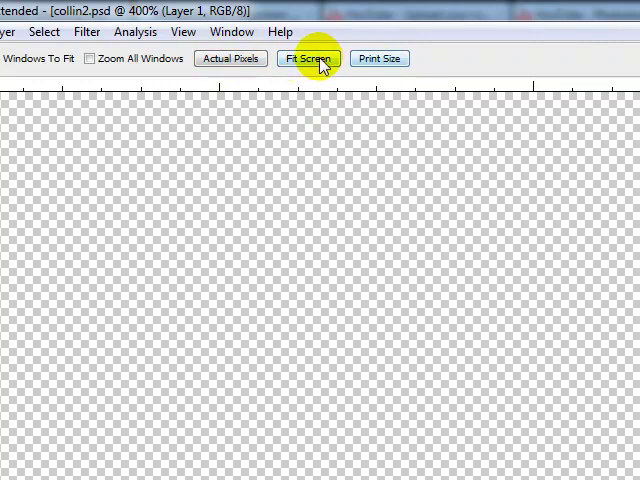
{"action": "left_click", "coordinate": [308, 58]}
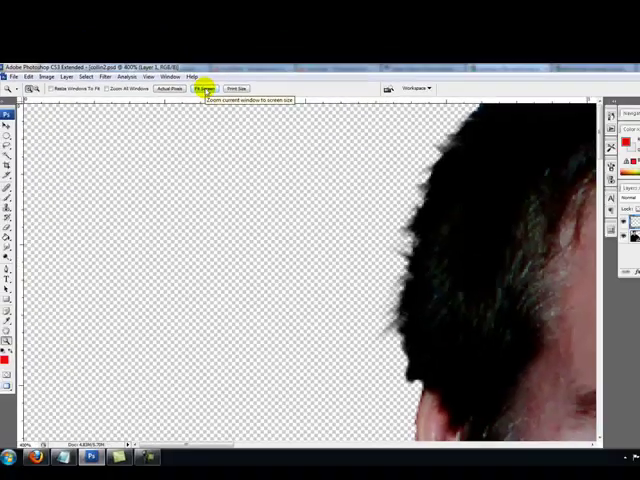
{"action": "left_click", "coordinate": [204, 88]}
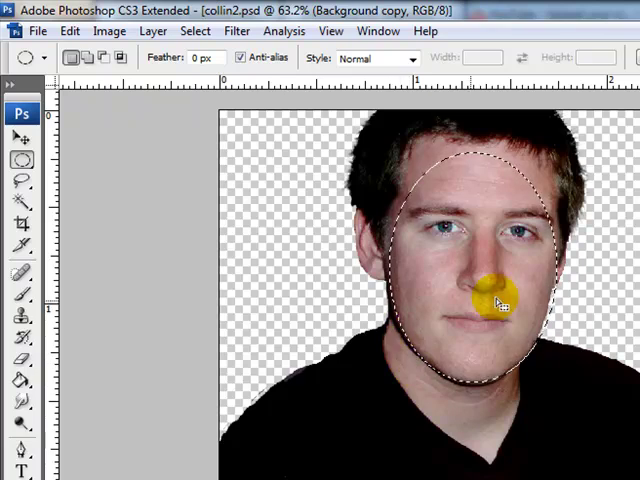
Invert the elliptical face selection so everything outside the face is selected
{"action": "left_click", "coordinate": [194, 32]}
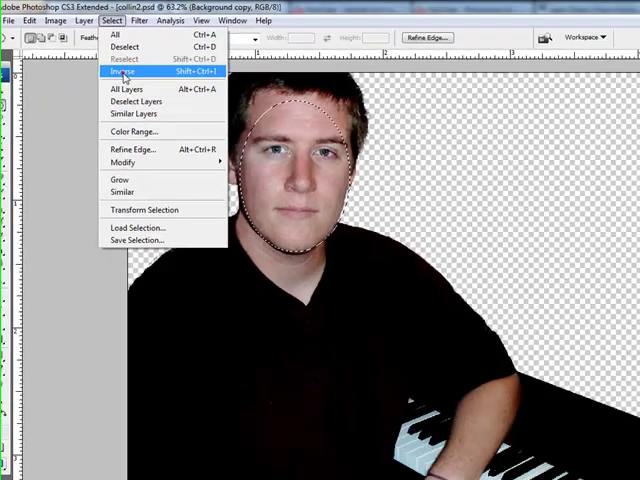
{"action": "left_click", "coordinate": [122, 72]}
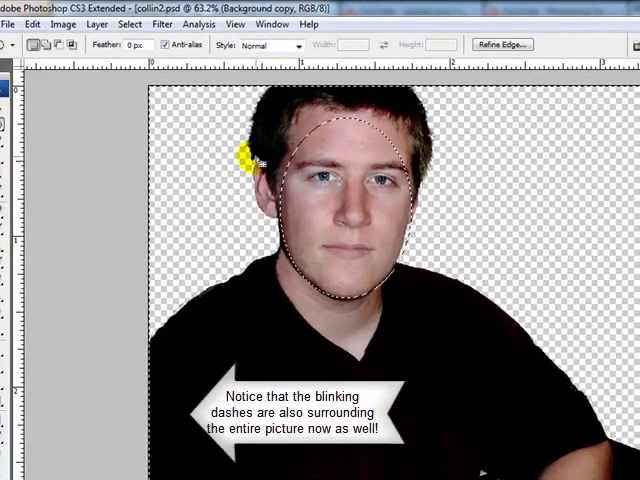
{"action": "mouse_move", "coordinate": [400, 236]}
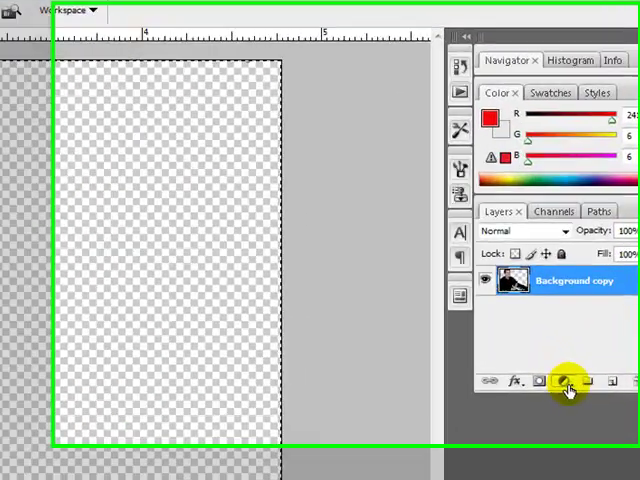
Add a Curves adjustment layer and shape a steep, high-contrast curve brightening outside the face
{"action": "left_click", "coordinate": [564, 382]}
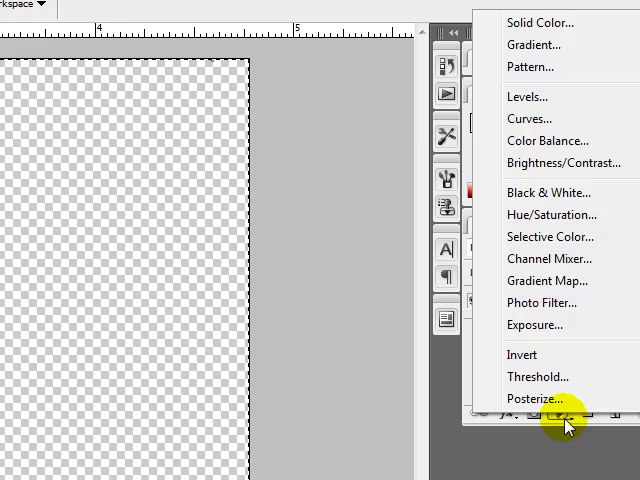
{"action": "left_click", "coordinate": [530, 118]}
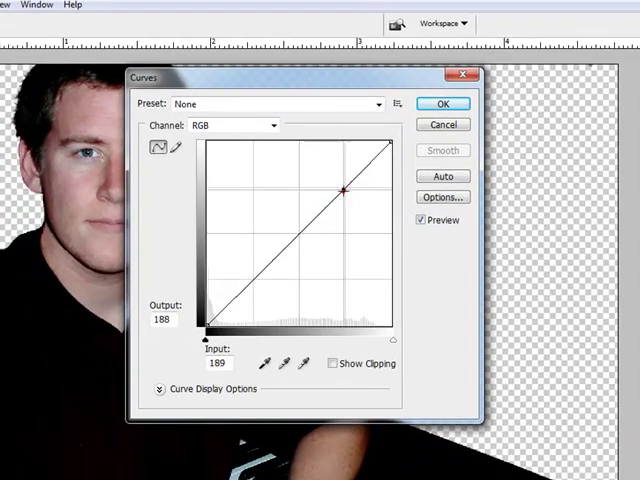
{"action": "left_click_drag", "start_coordinate": [344, 190], "coordinate": [240, 270]}
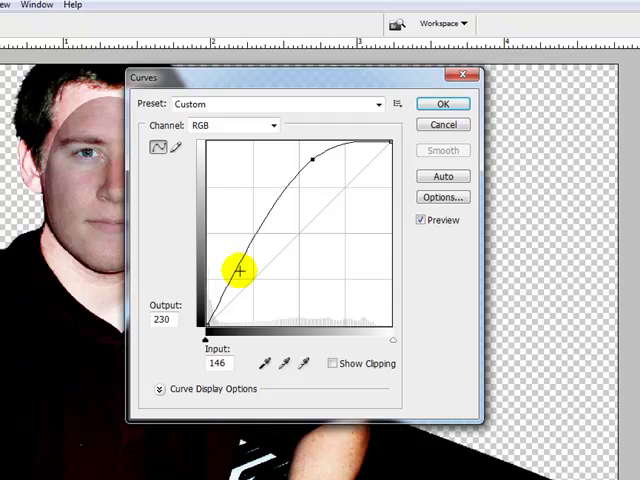
{"action": "left_click_drag", "start_coordinate": [240, 270], "coordinate": [270, 292]}
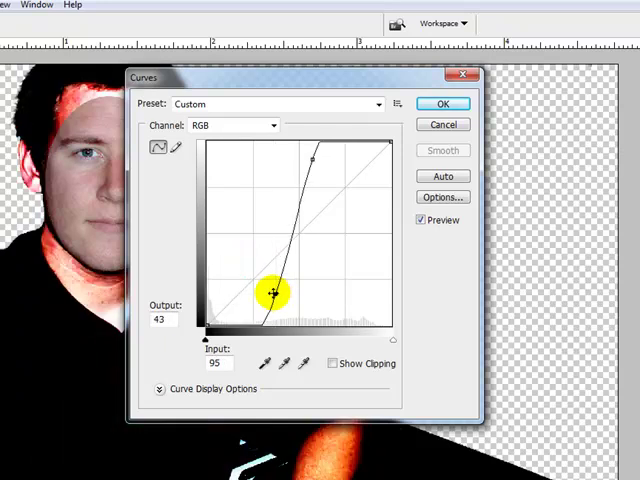
{"action": "left_click_drag", "start_coordinate": [144, 76], "coordinate": [294, 84]}
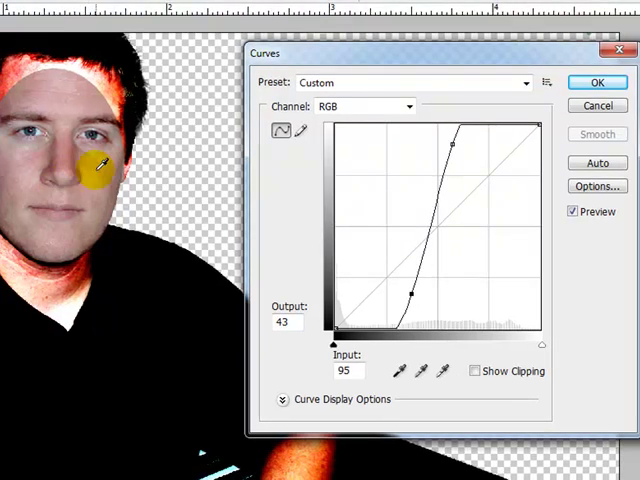
{"action": "mouse_move", "coordinate": [298, 196]}
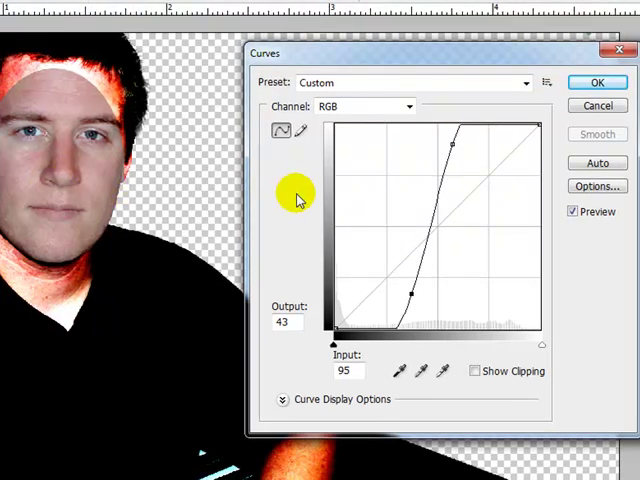
{"action": "mouse_move", "coordinate": [150, 140]}
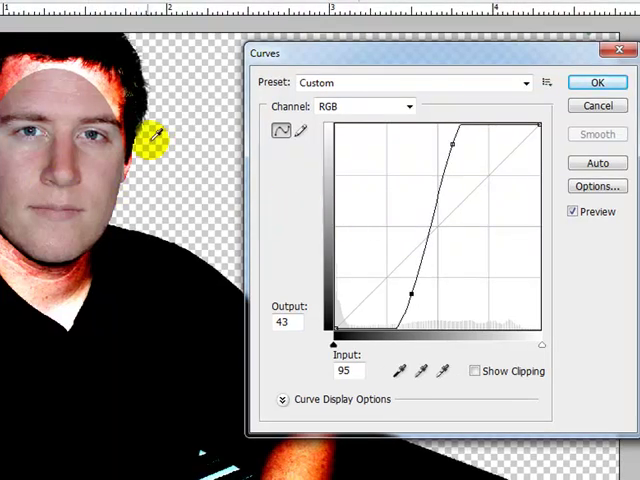
{"action": "mouse_move", "coordinate": [170, 260]}
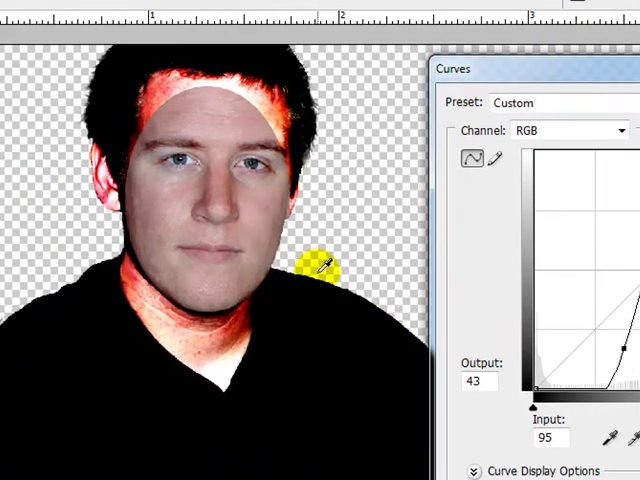
{"action": "mouse_move", "coordinate": [378, 240]}
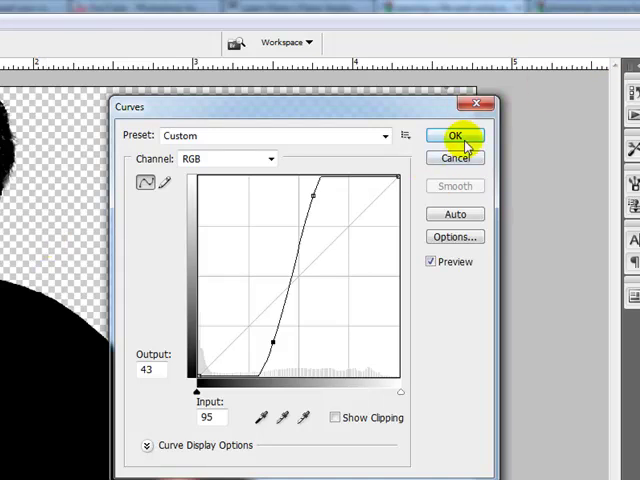
Confirm the Curves dialog with OK to commit the masked adjustment layer
{"action": "left_click", "coordinate": [456, 136]}
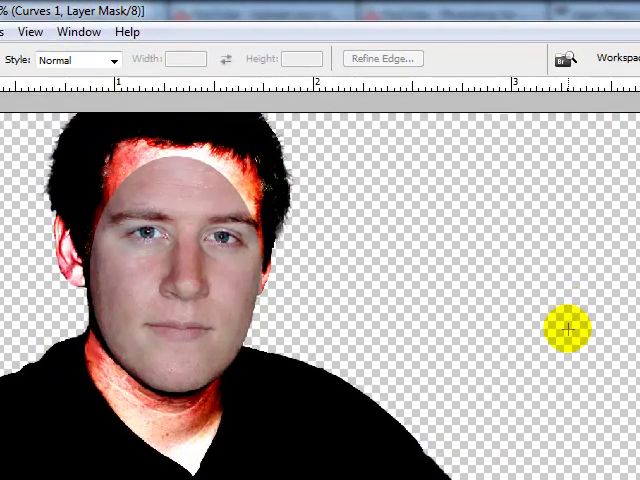
{"action": "mouse_move", "coordinate": [552, 348]}
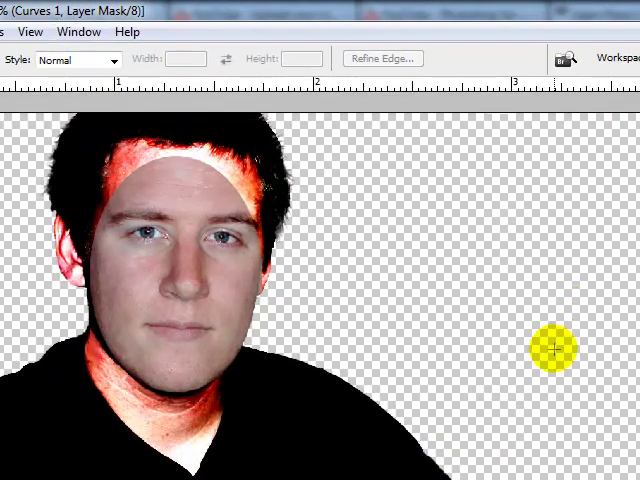